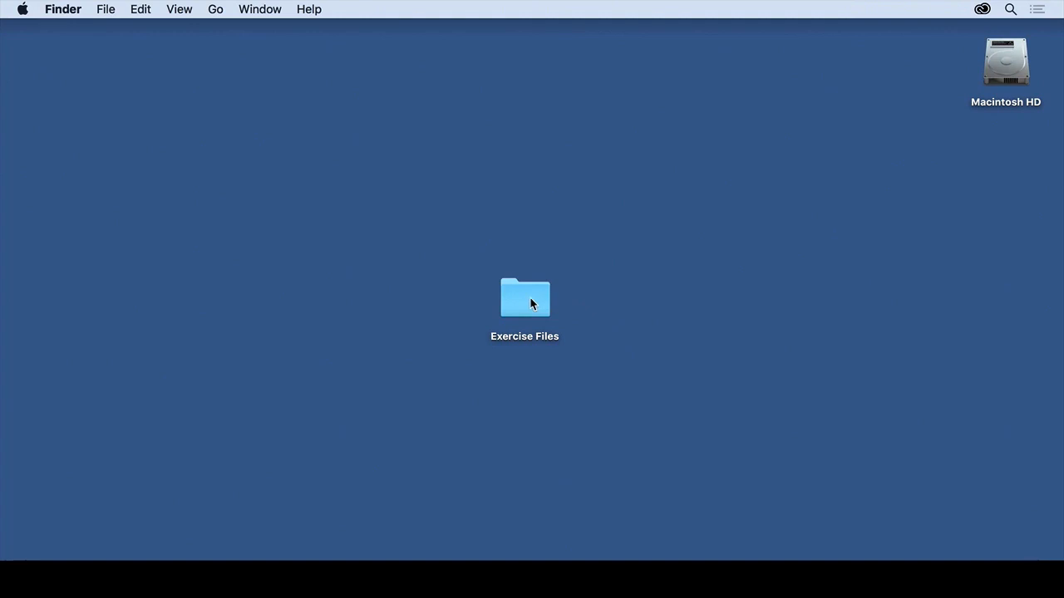
Browse Exercise Files in column view through 06_Collaborate, 03_AddingContent and 01_Intro.
{"action": "double_click", "coordinate": [525, 298]}
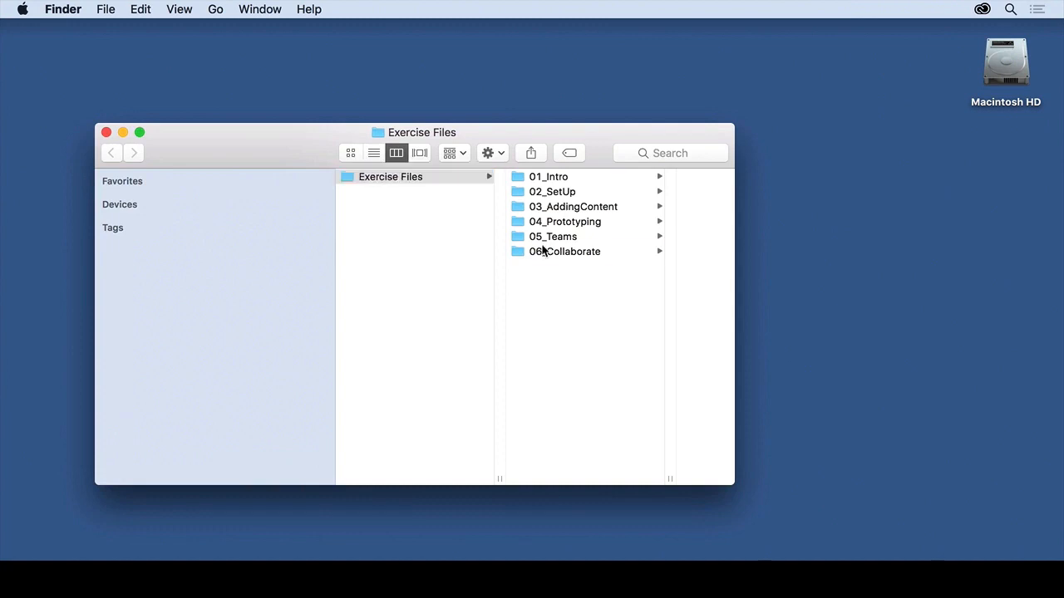
{"action": "left_click", "coordinate": [565, 251]}
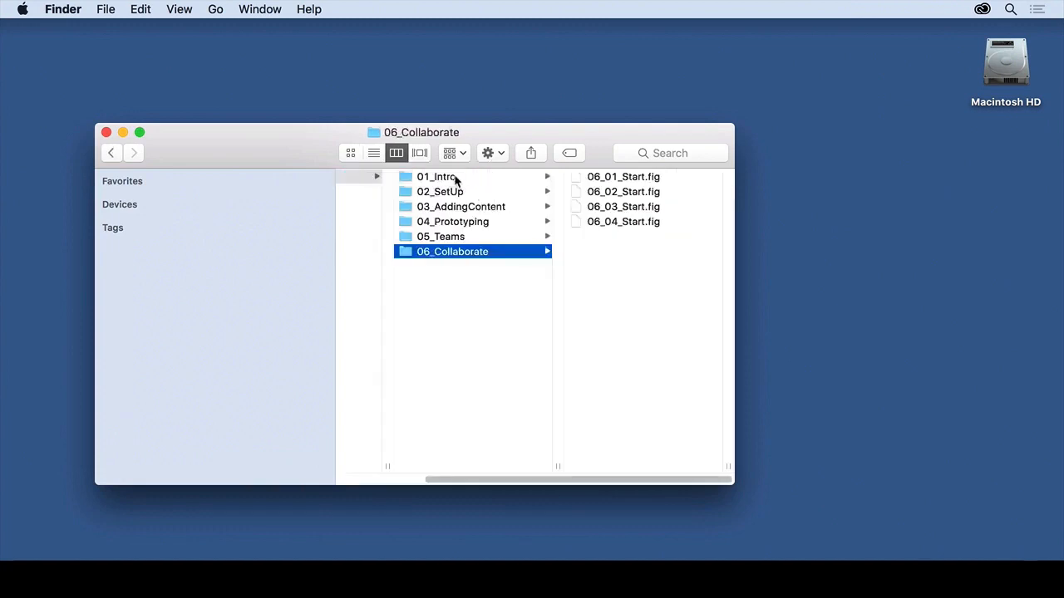
{"action": "mouse_move", "coordinate": [617, 222]}
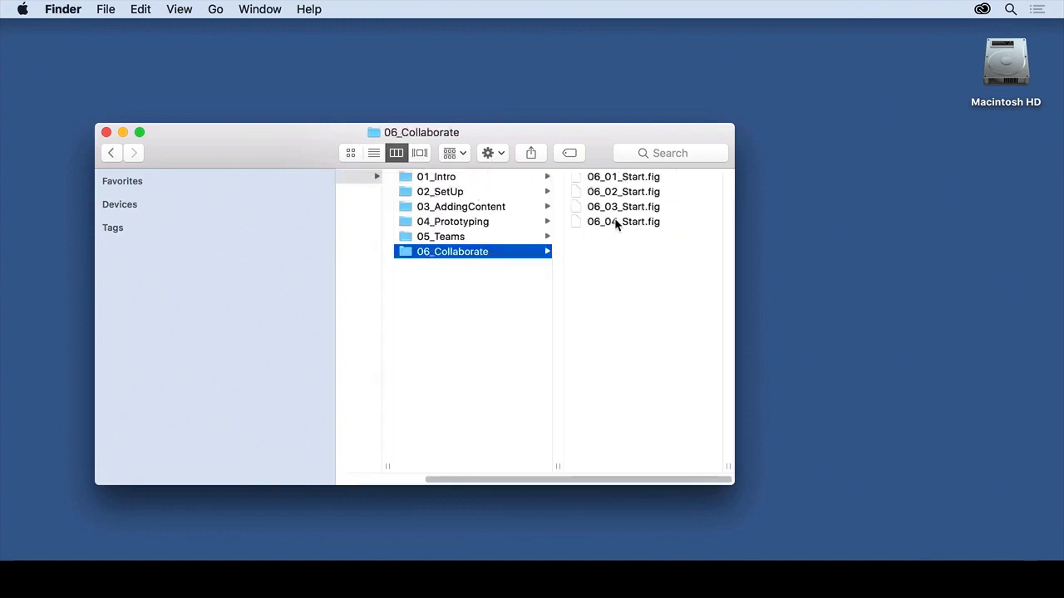
{"action": "left_click", "coordinate": [460, 206]}
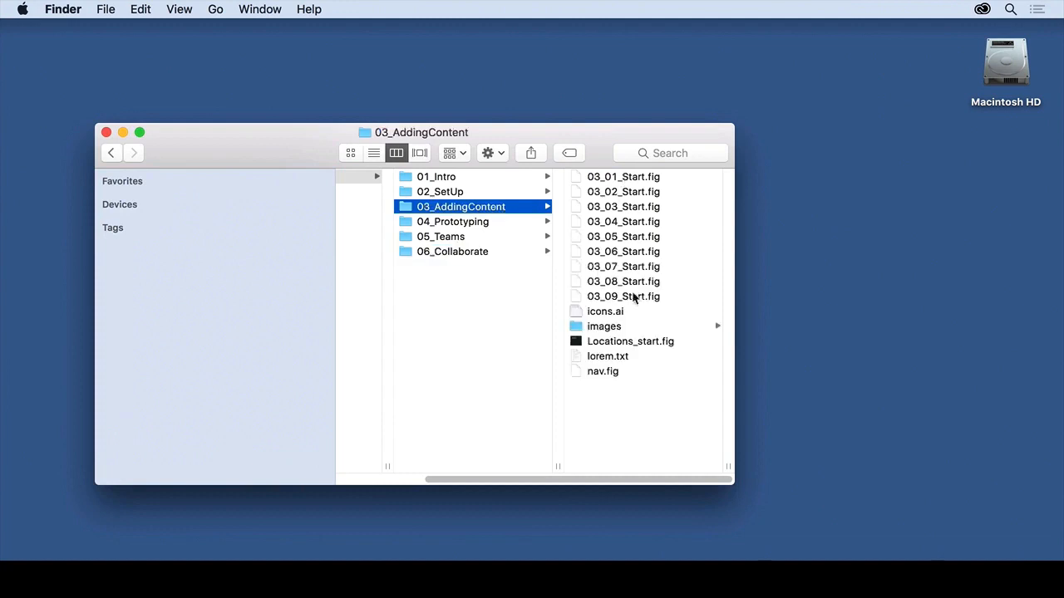
{"action": "mouse_move", "coordinate": [449, 177]}
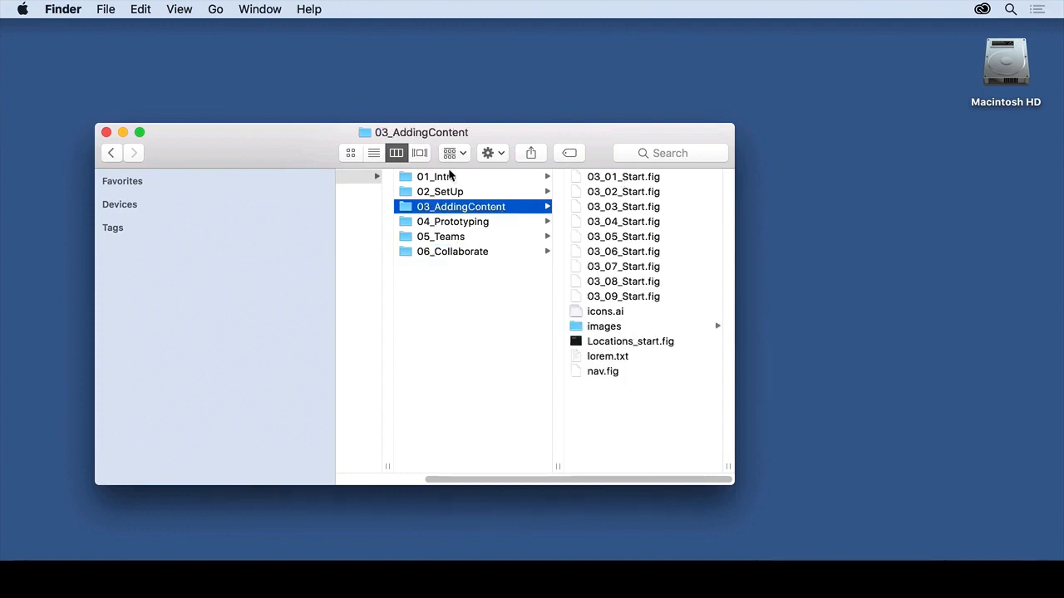
{"action": "left_click", "coordinate": [436, 176]}
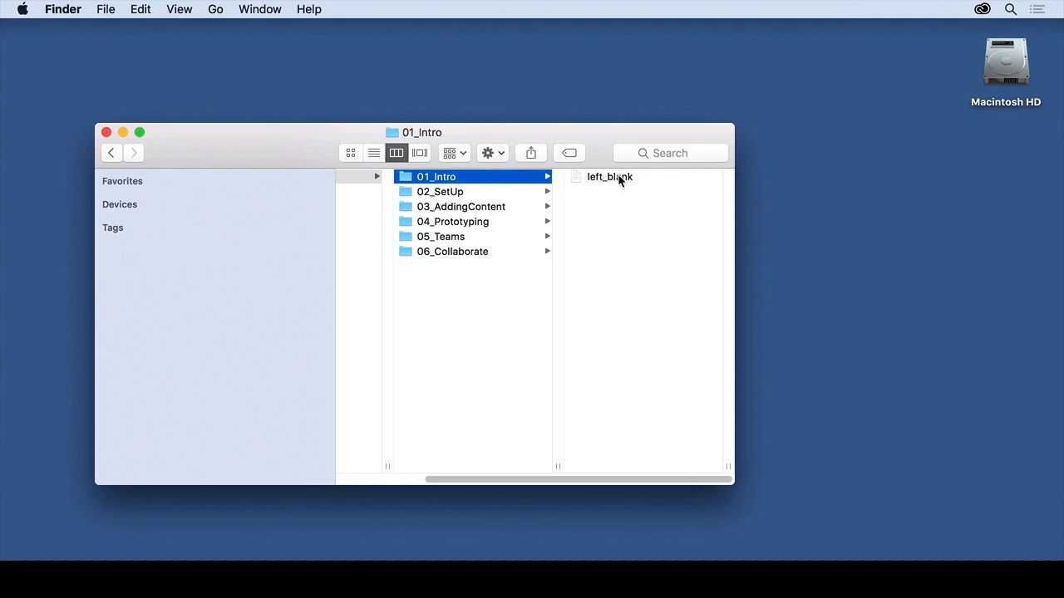
{"action": "mouse_move", "coordinate": [604, 182]}
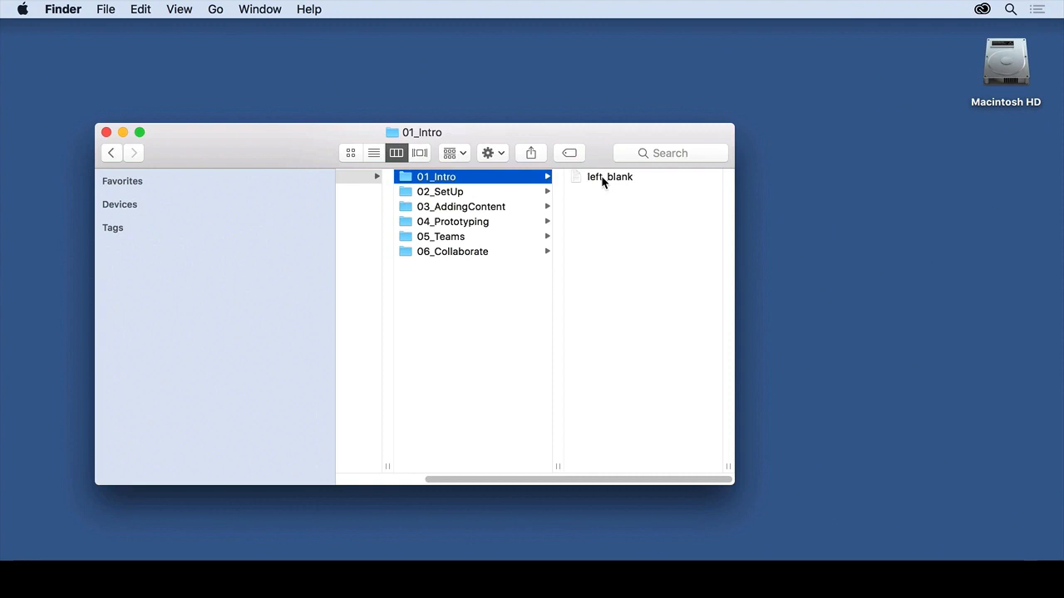
{"action": "mouse_move", "coordinate": [459, 213]}
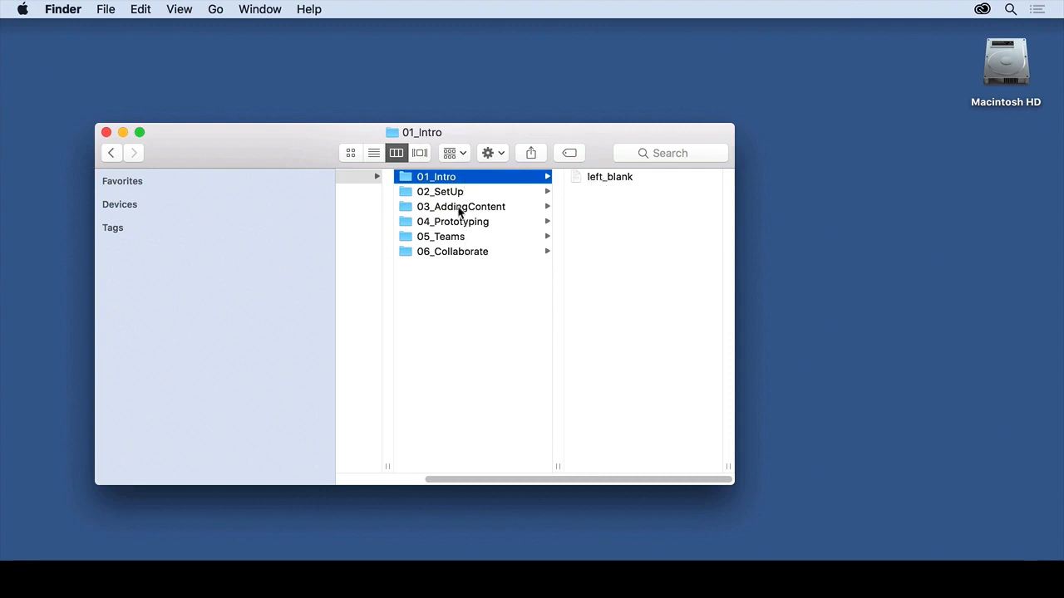
List the 03_AddingContent folder's start .fig files, icons.ai, images and nav.fig.
{"action": "left_click", "coordinate": [461, 207]}
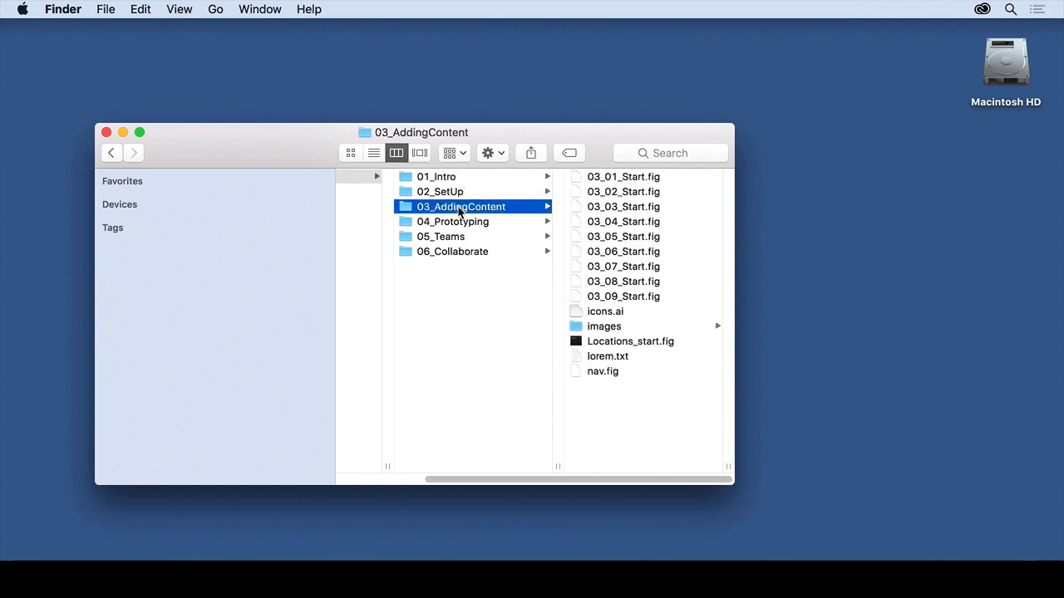
{"action": "mouse_move", "coordinate": [623, 212]}
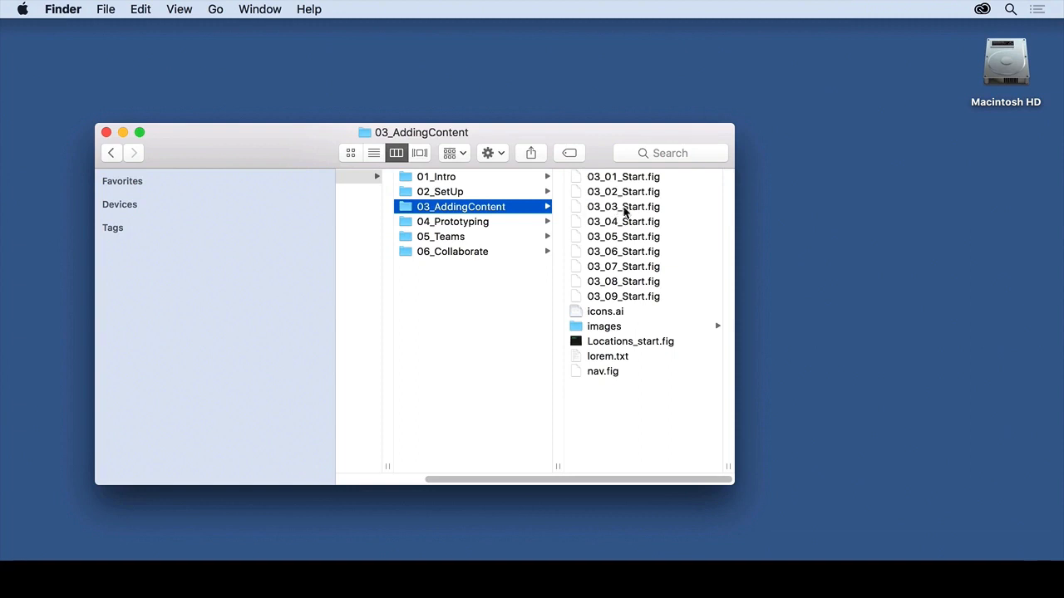
{"action": "mouse_move", "coordinate": [628, 213]}
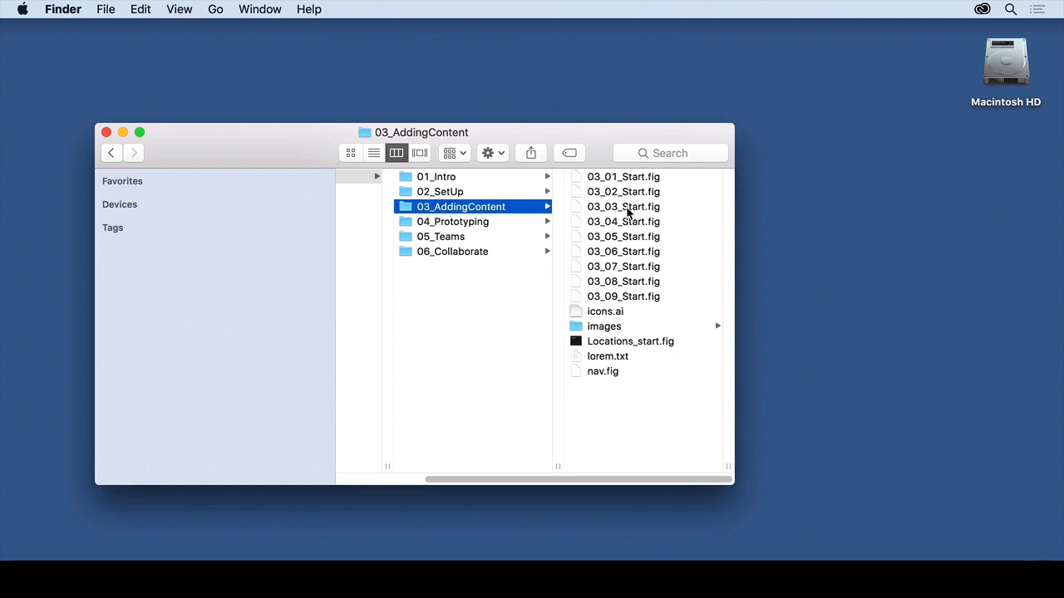
{"action": "mouse_move", "coordinate": [598, 213]}
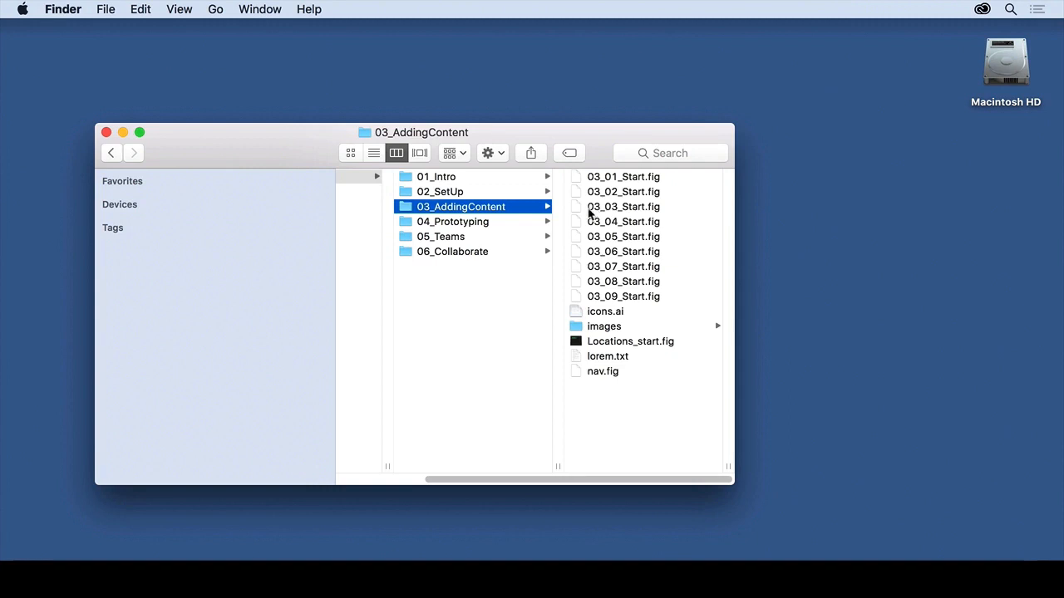
{"action": "mouse_move", "coordinate": [627, 212]}
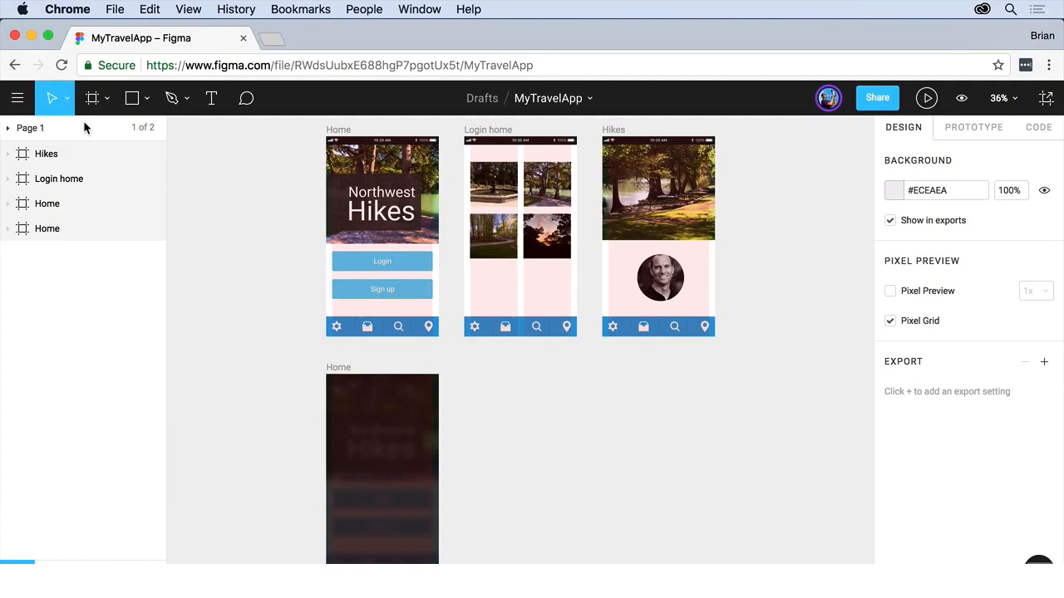
Leave MyTravelApp via Back to Files to reach the Drafts file browser.
{"action": "left_click", "coordinate": [18, 98]}
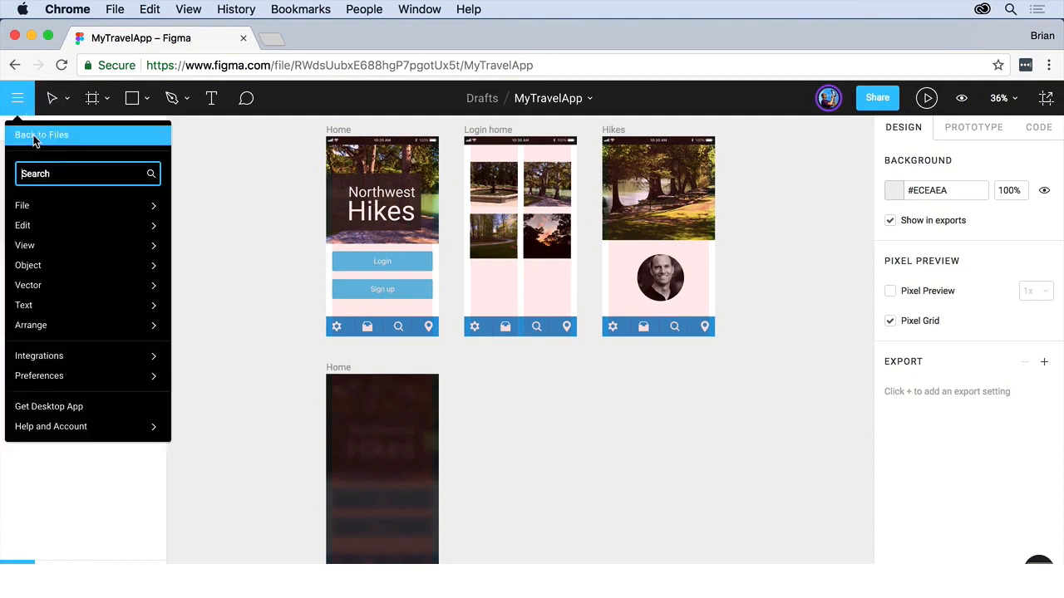
{"action": "left_click", "coordinate": [41, 134]}
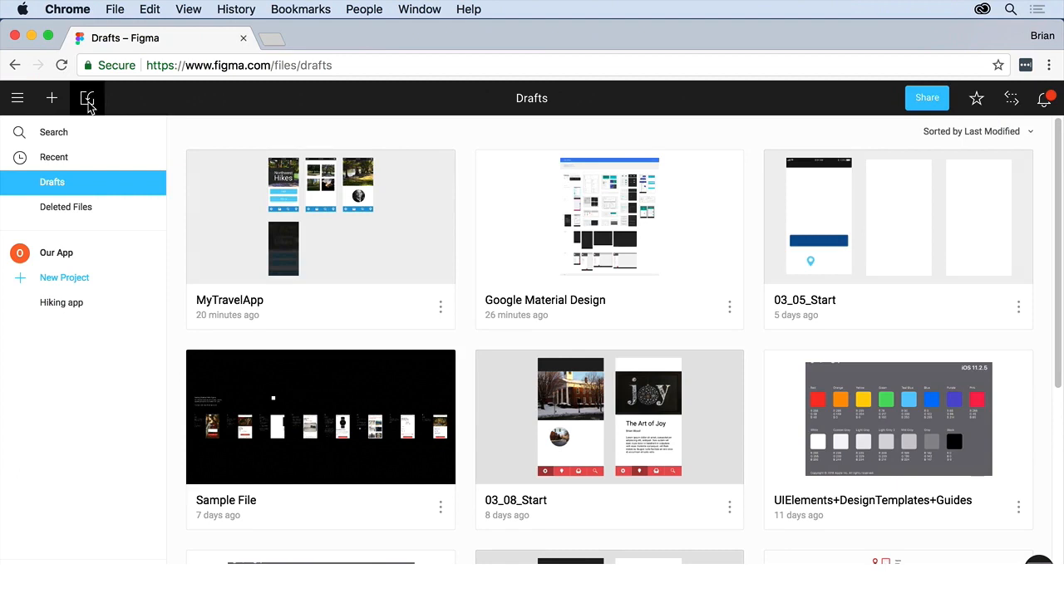
Import 06_02_Start.fig from Exercise Files > 06_Collaborate into Drafts.
{"action": "left_click", "coordinate": [87, 98]}
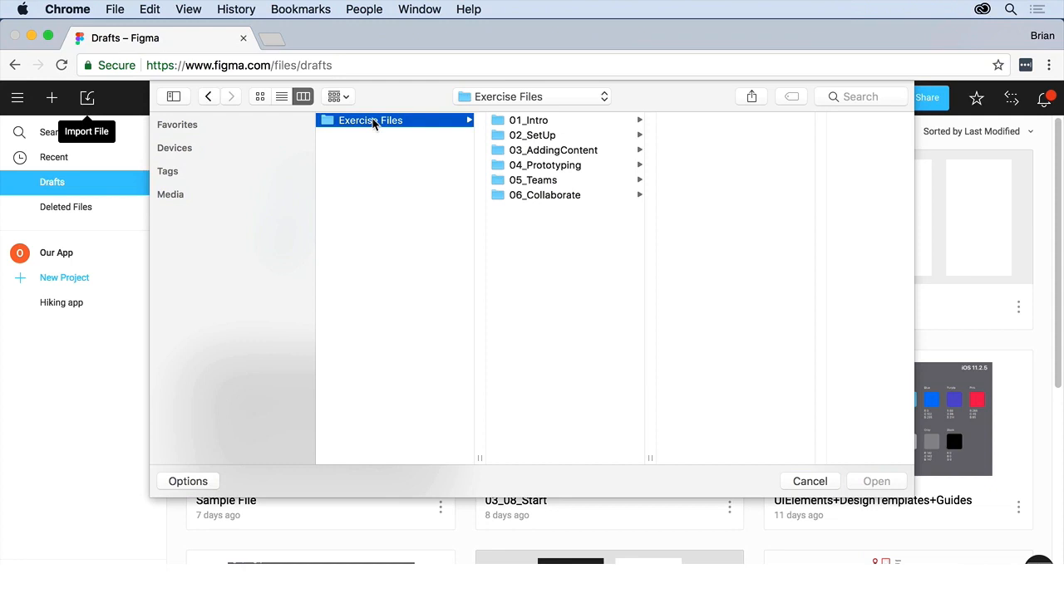
{"action": "mouse_move", "coordinate": [544, 196]}
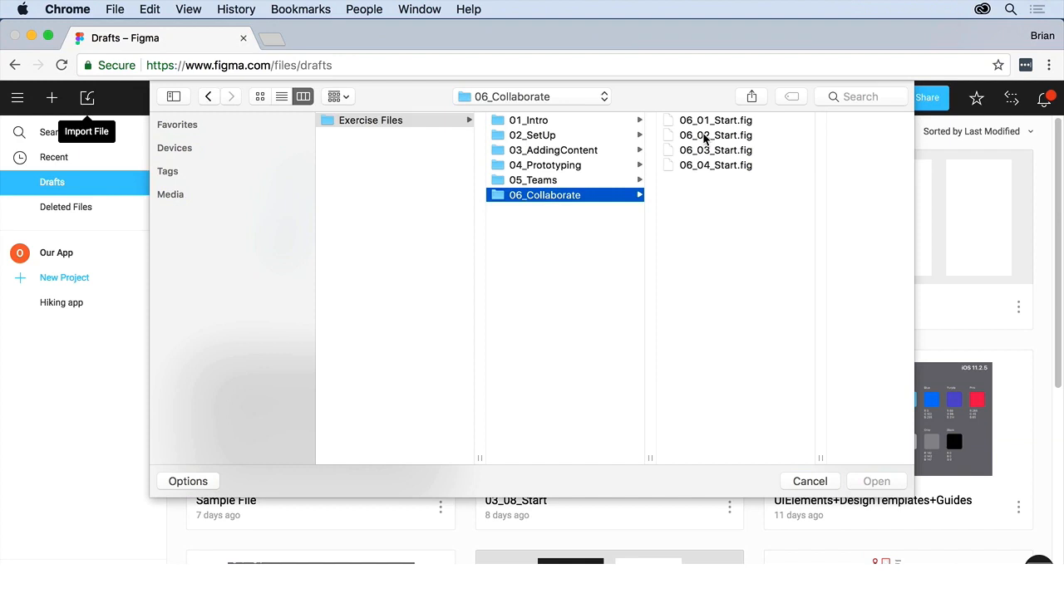
{"action": "left_click", "coordinate": [715, 134]}
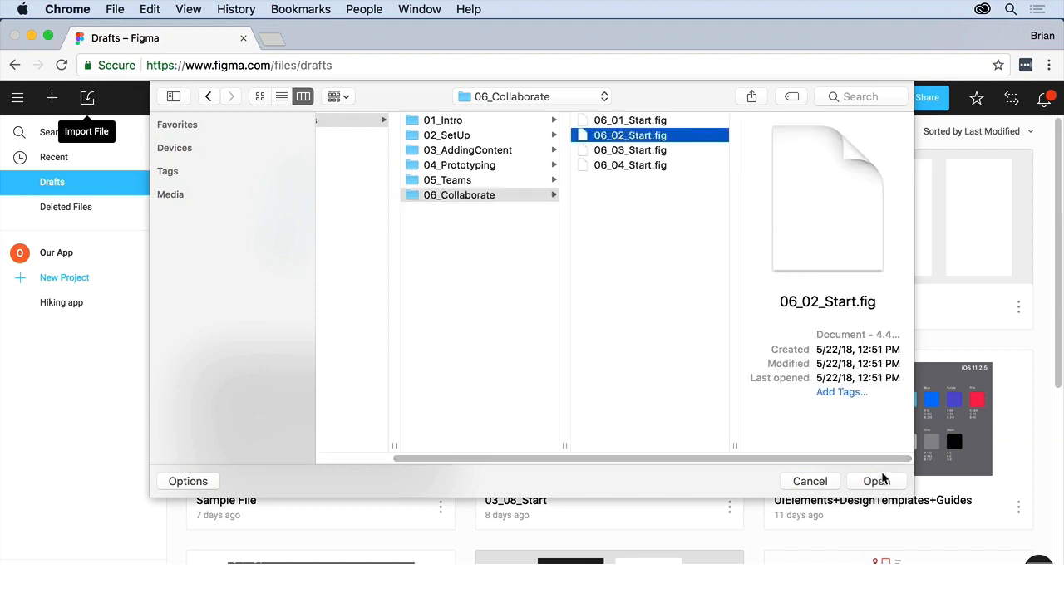
{"action": "left_click", "coordinate": [876, 480]}
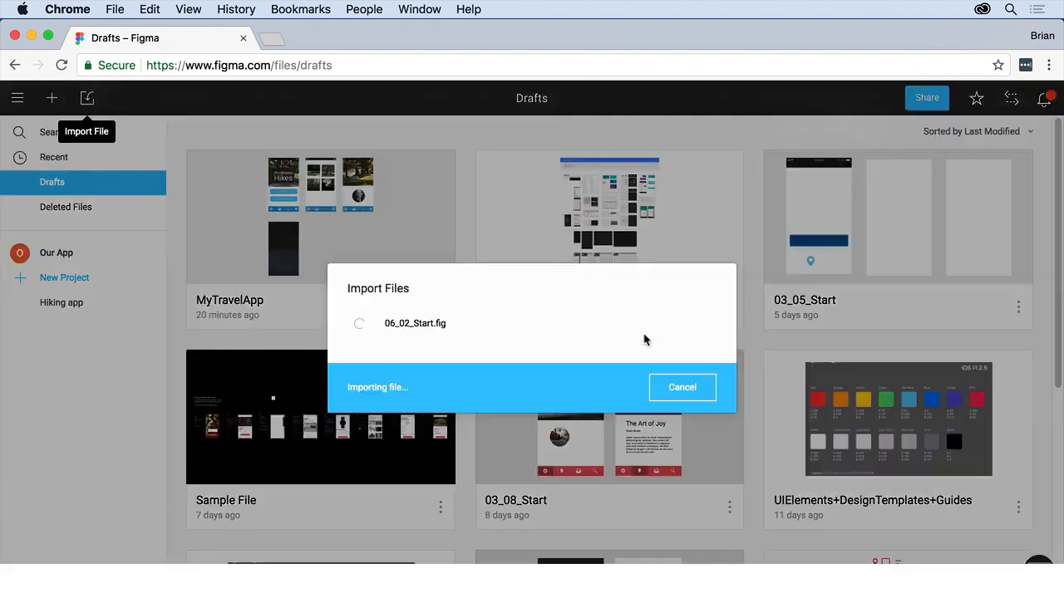
{"action": "mouse_move", "coordinate": [519, 326]}
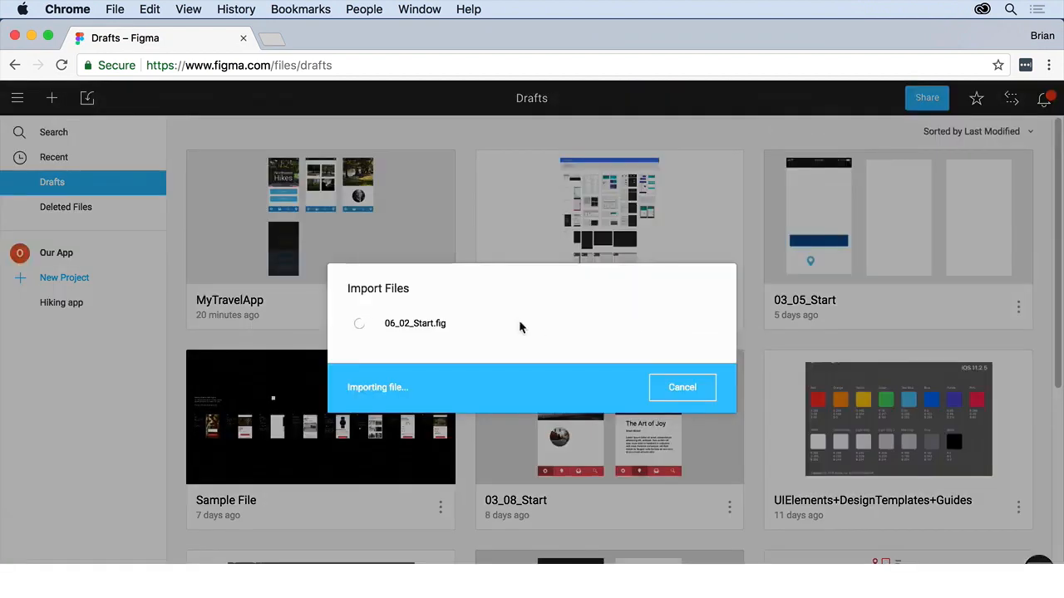